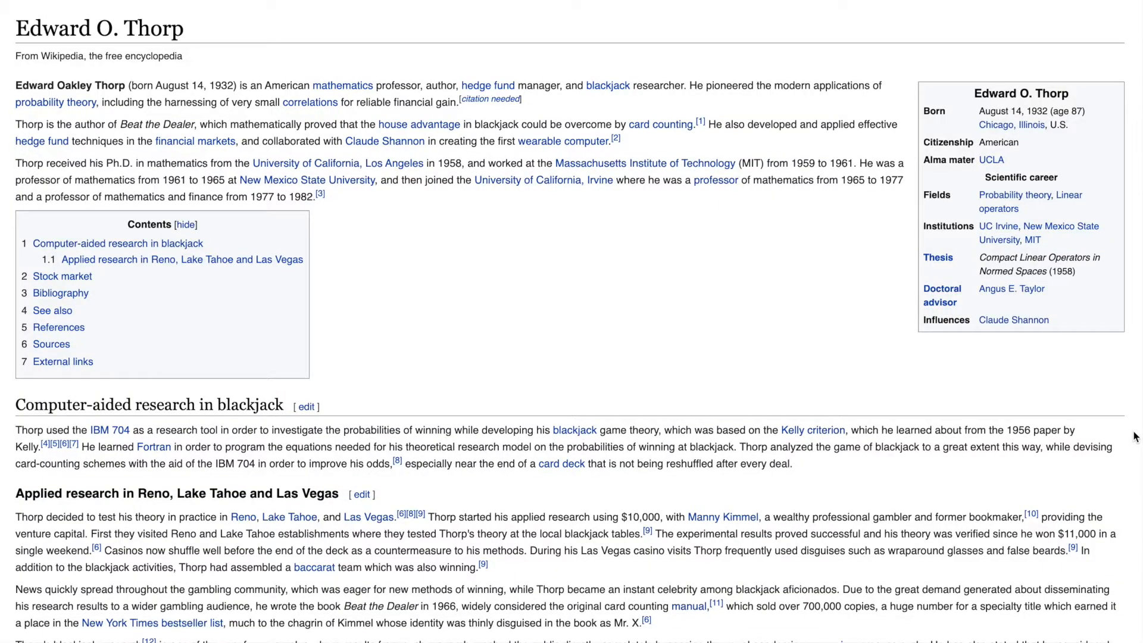
- Search Chrome for 'blackjack basic strategy' and pick the chart result
scroll(down, 3)
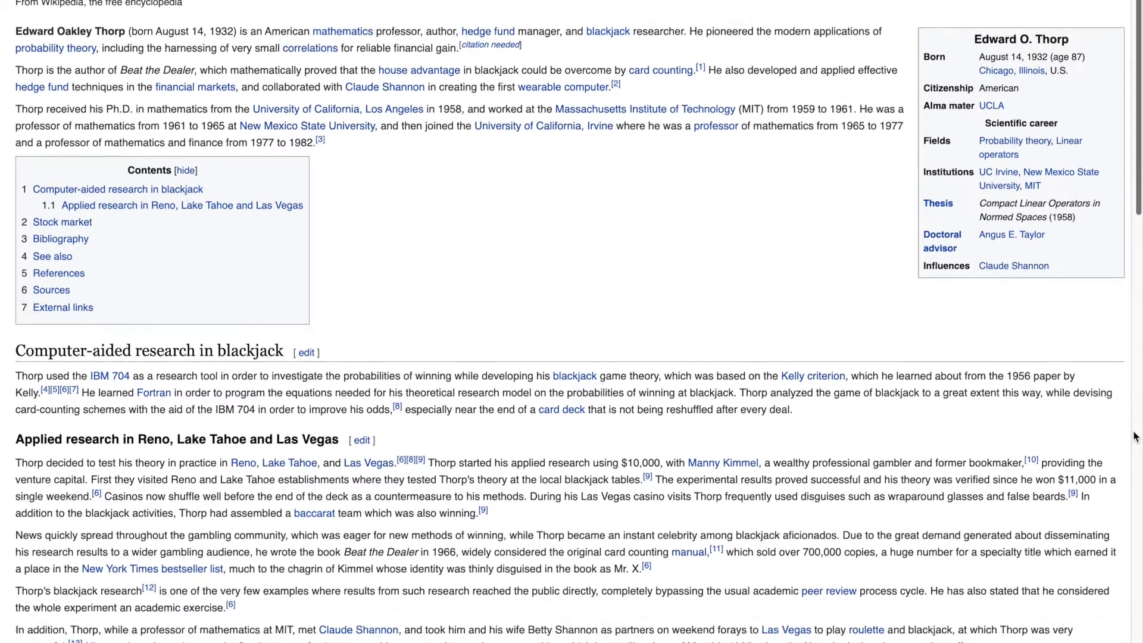
scroll(down, 3)
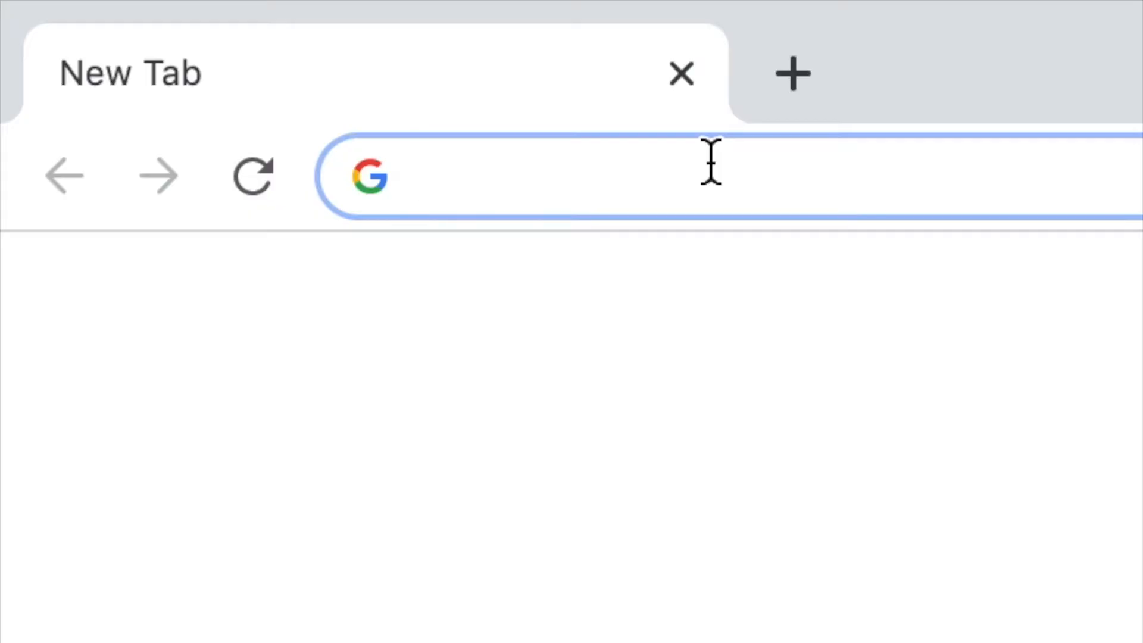
text(blackjack basic strategy)
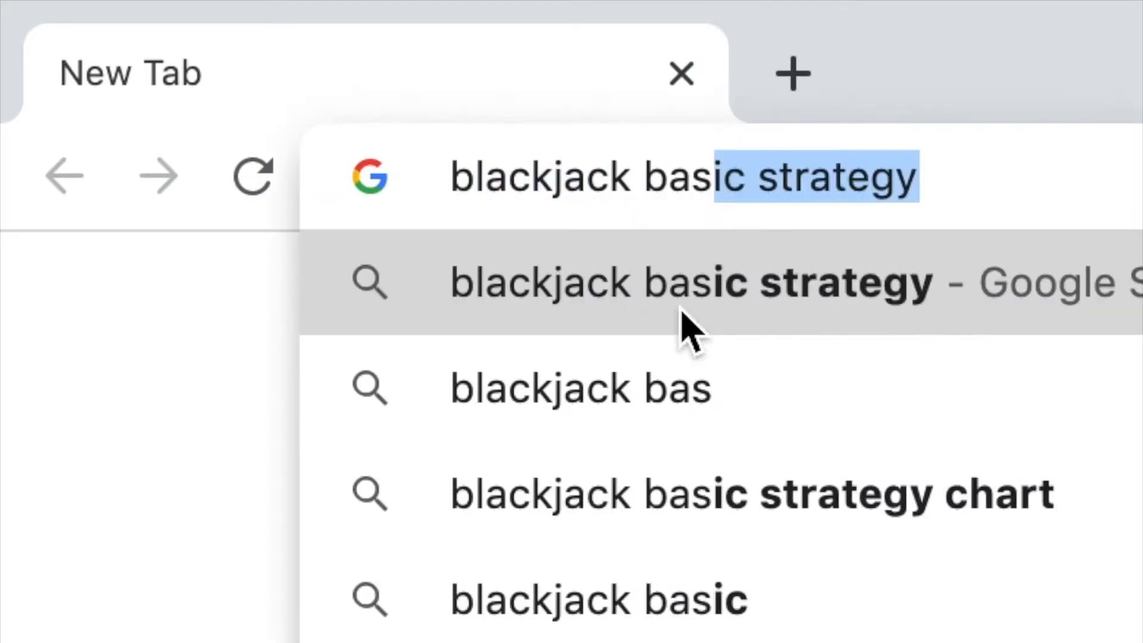
click(686, 284)
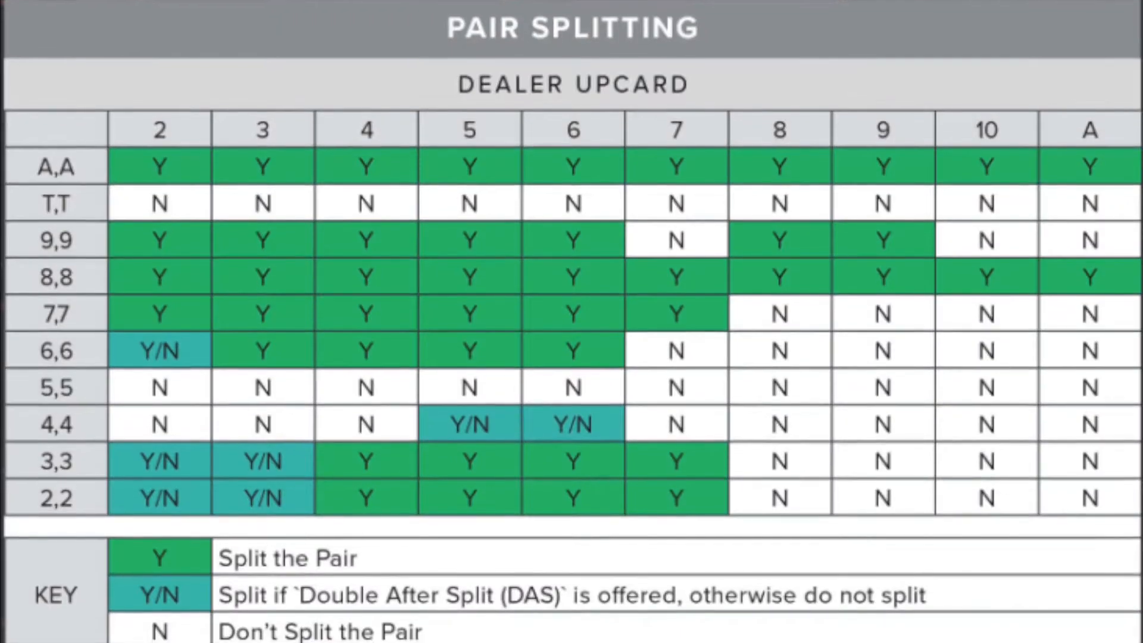
- Scroll through the pair splitting, soft totals and hard totals tables of the chart
scroll(down, 3)
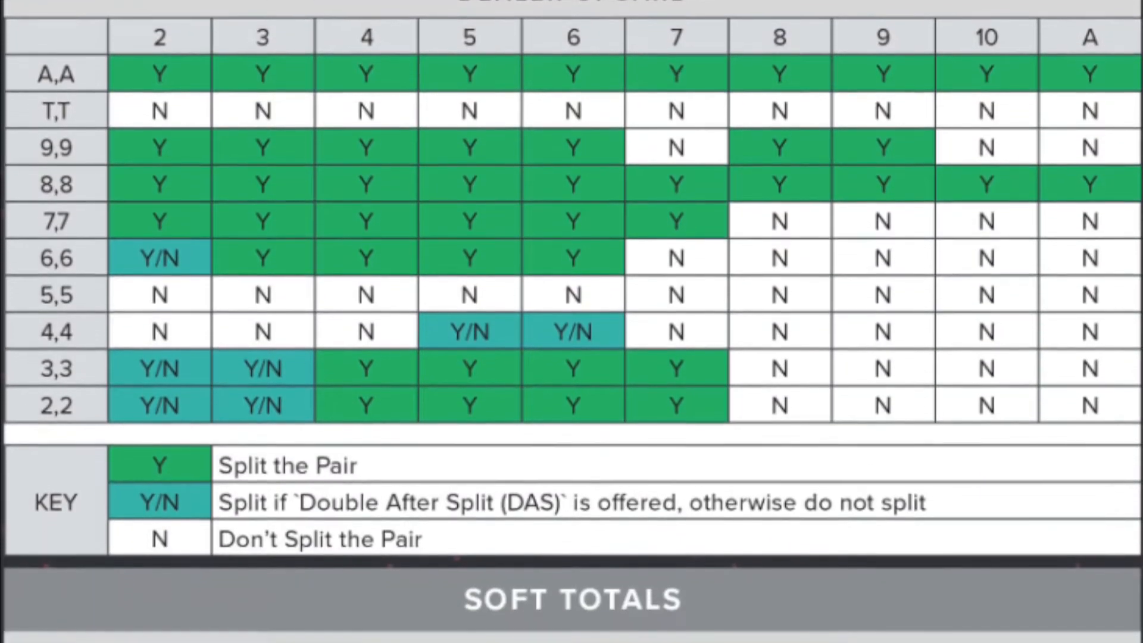
scroll(down, 3)
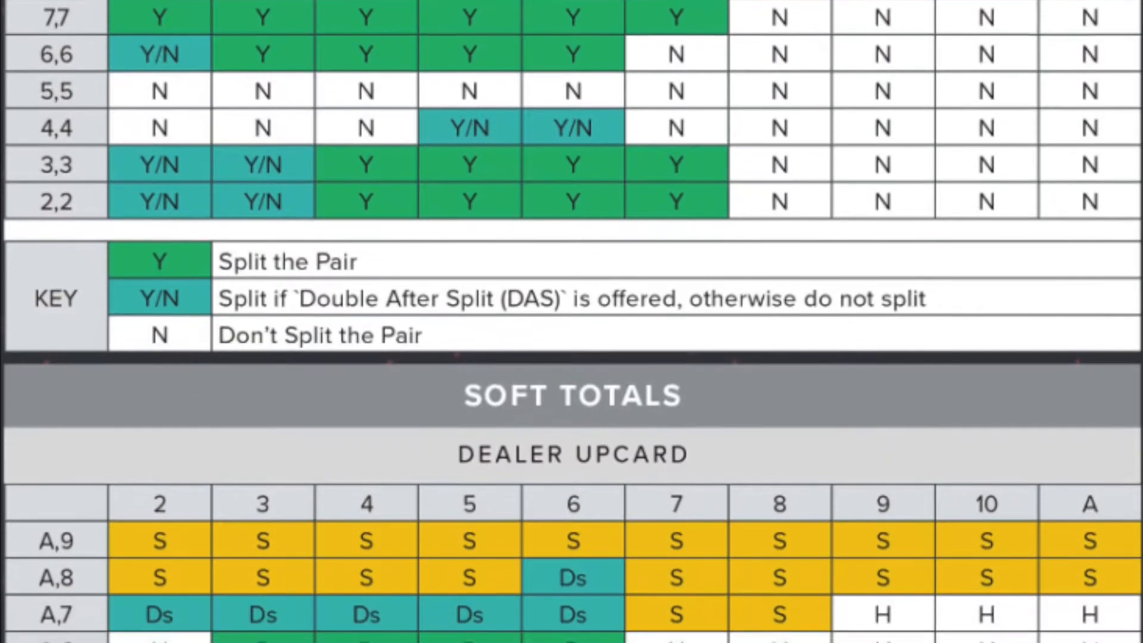
scroll(down, 3)
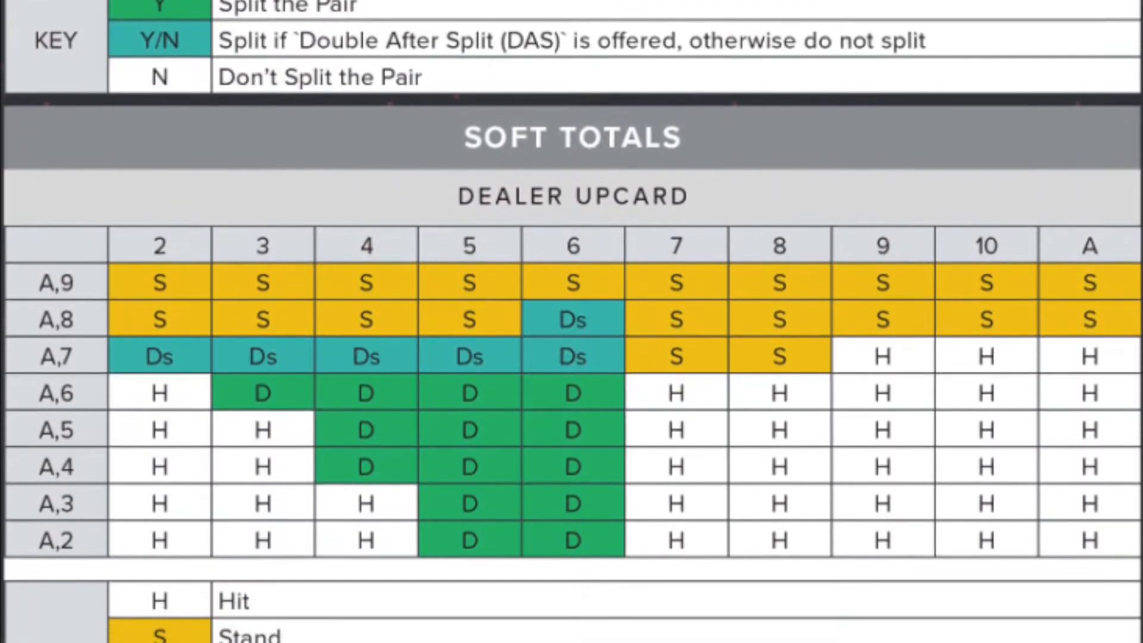
scroll(down, 3)
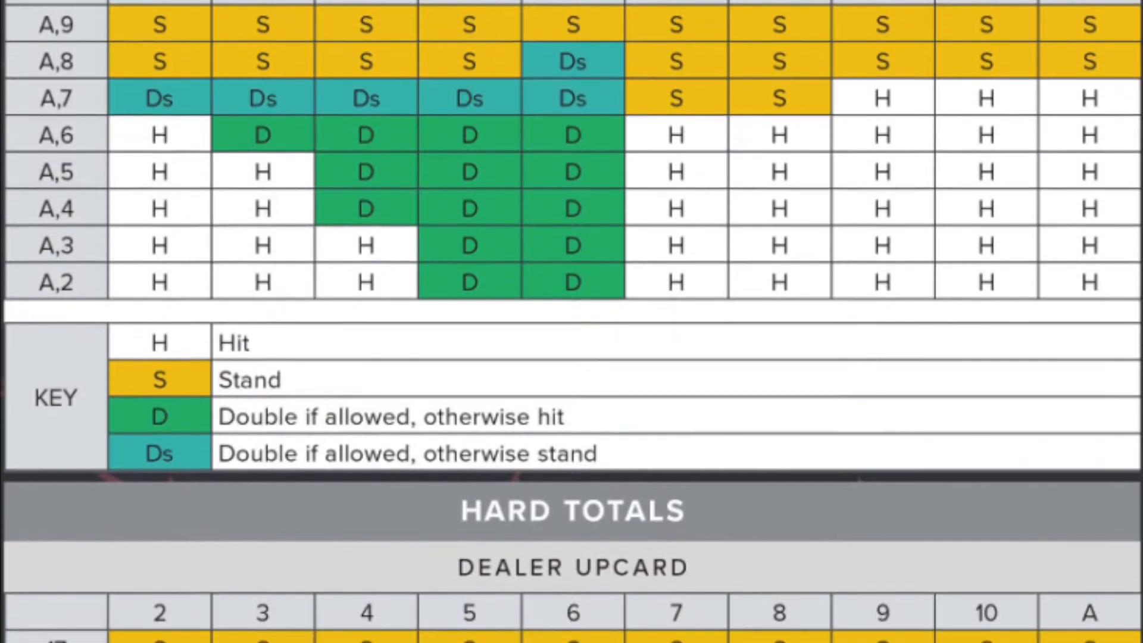
scroll(down, 3)
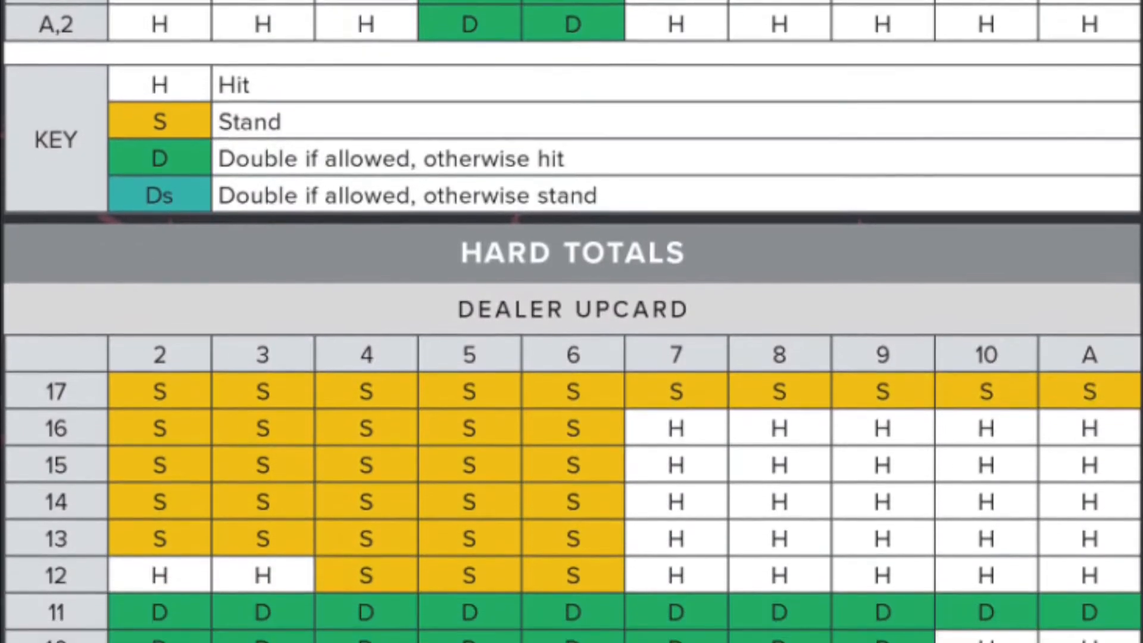
scroll(down, 3)
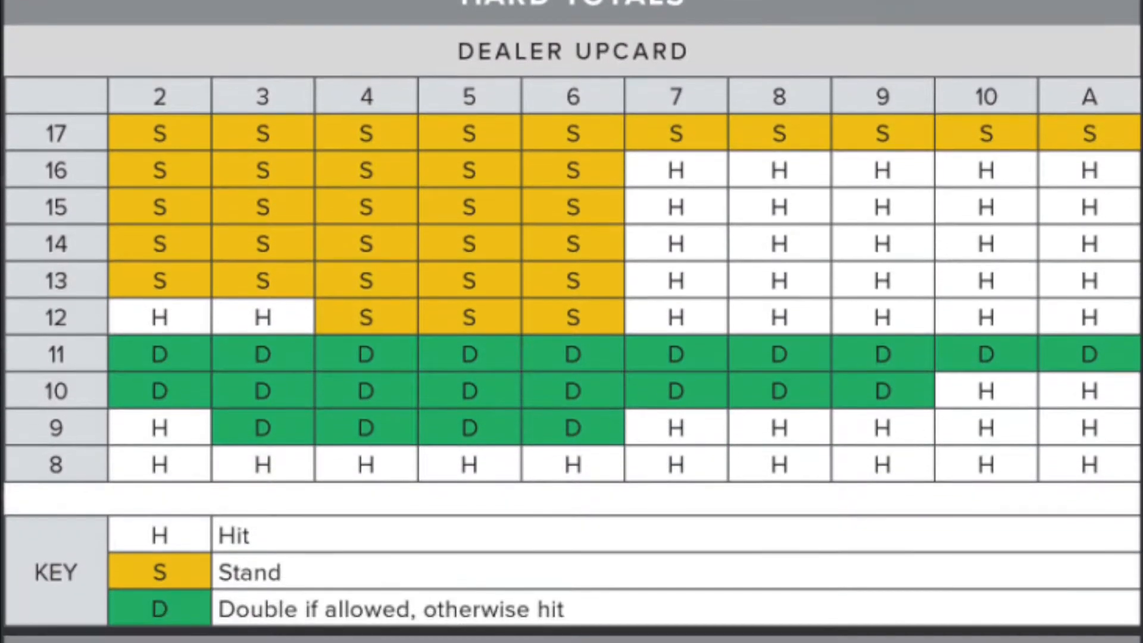
scroll(down, 3)
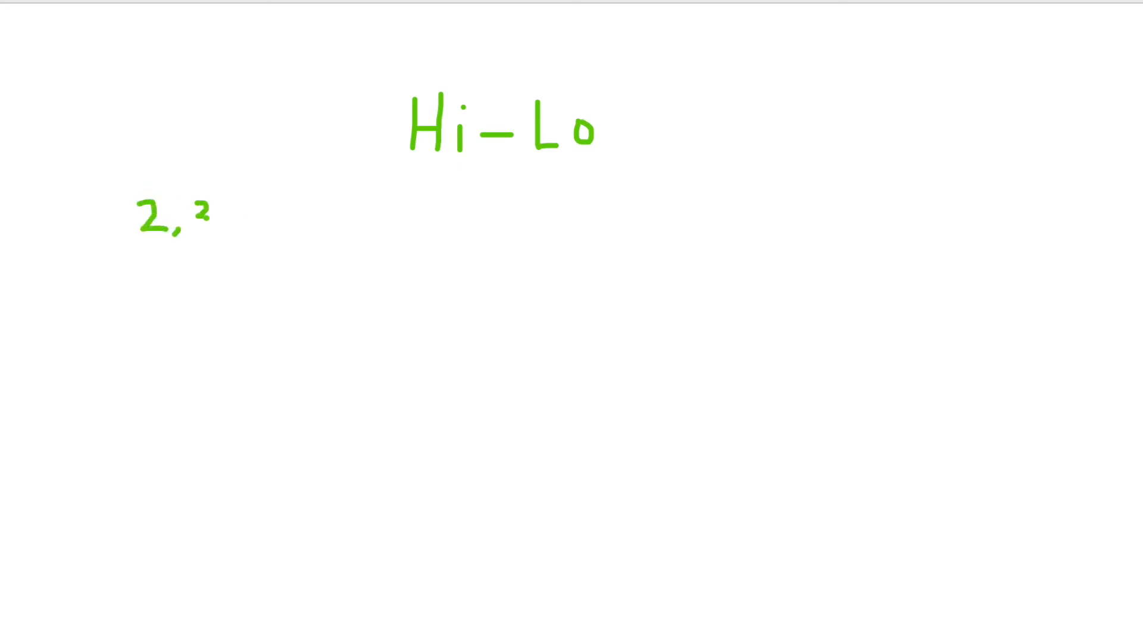
- Handwrite the low cards 3, 4, 5 with +1 and the high cards Q, K under Hi-Lo
text(3, 4, 5, 6)
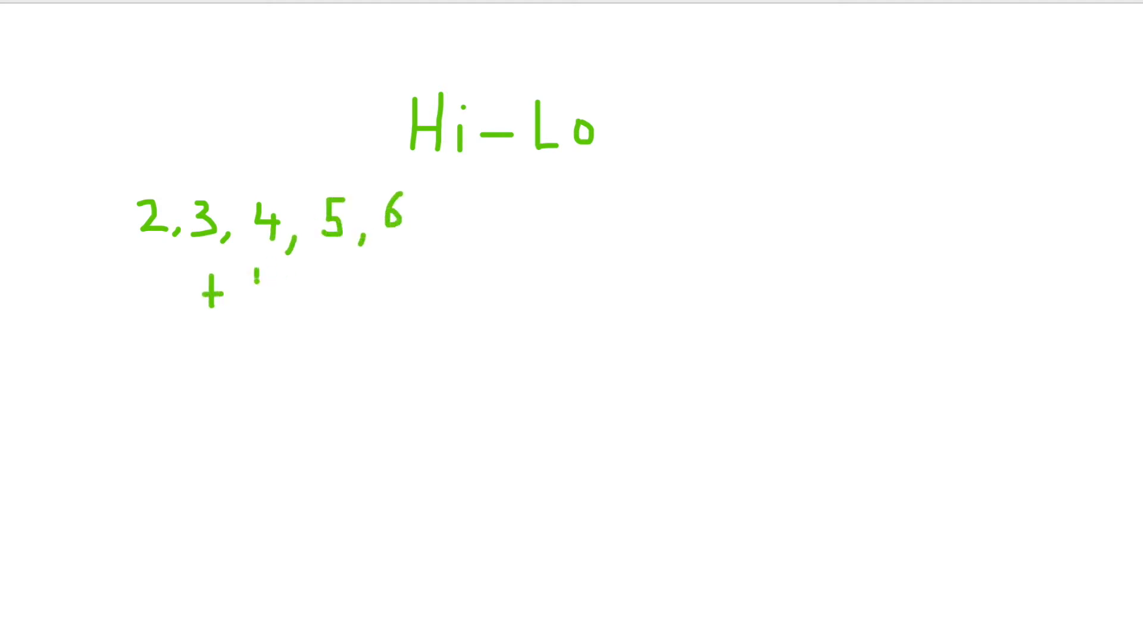
drag(255, 274, 255, 306)
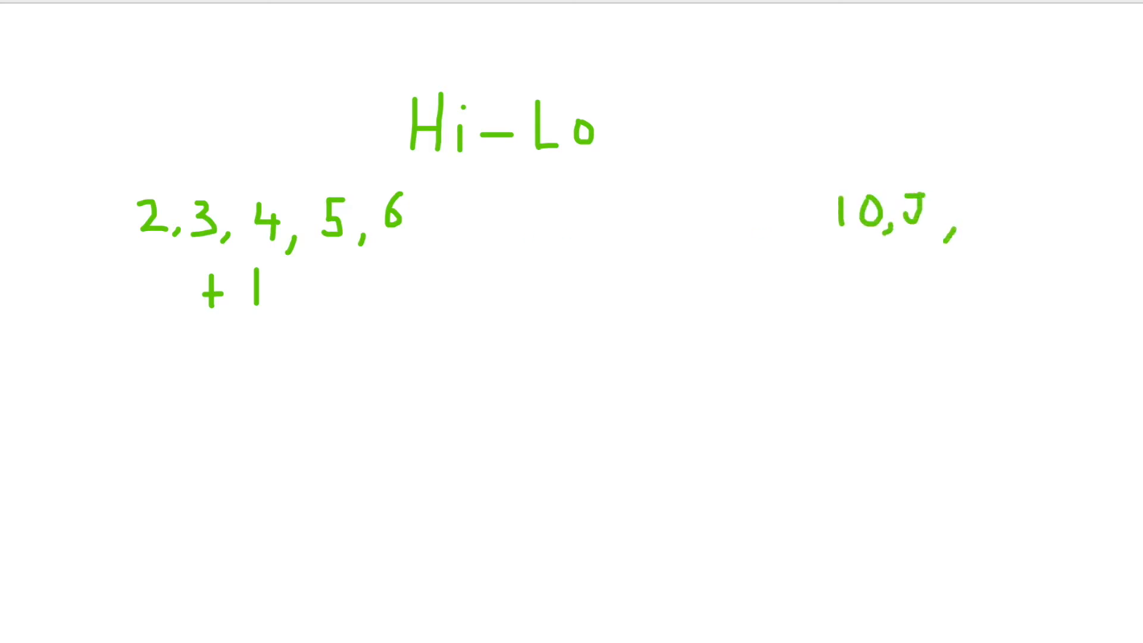
text(Q,K,A)
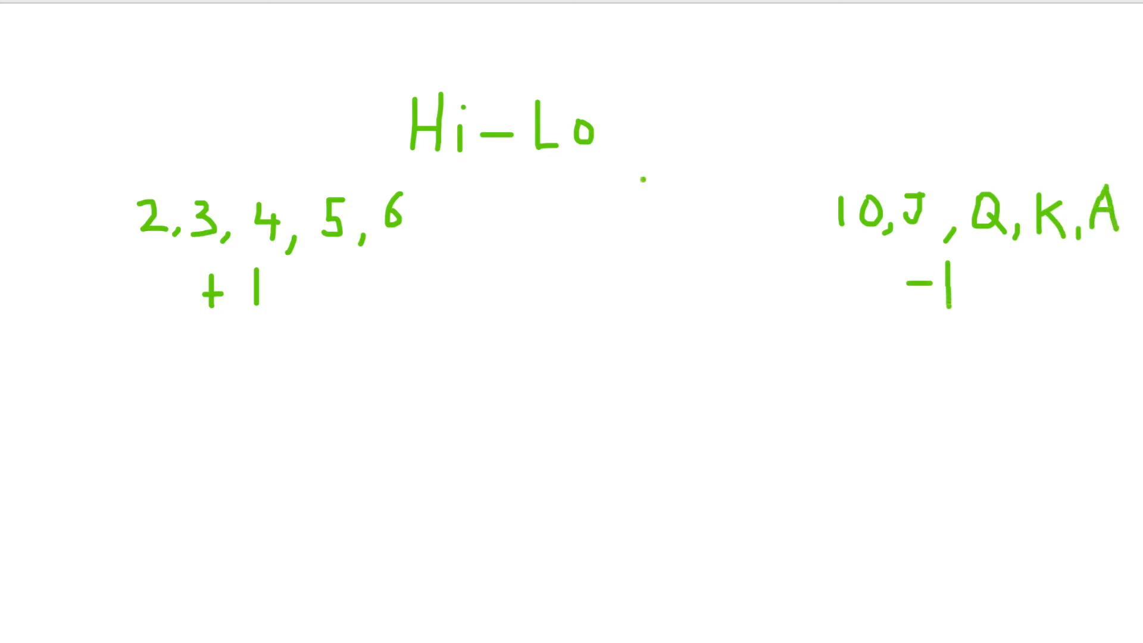
- Handwrite 7, 8, 9 as do NOTHING
text(7, 8, 9)
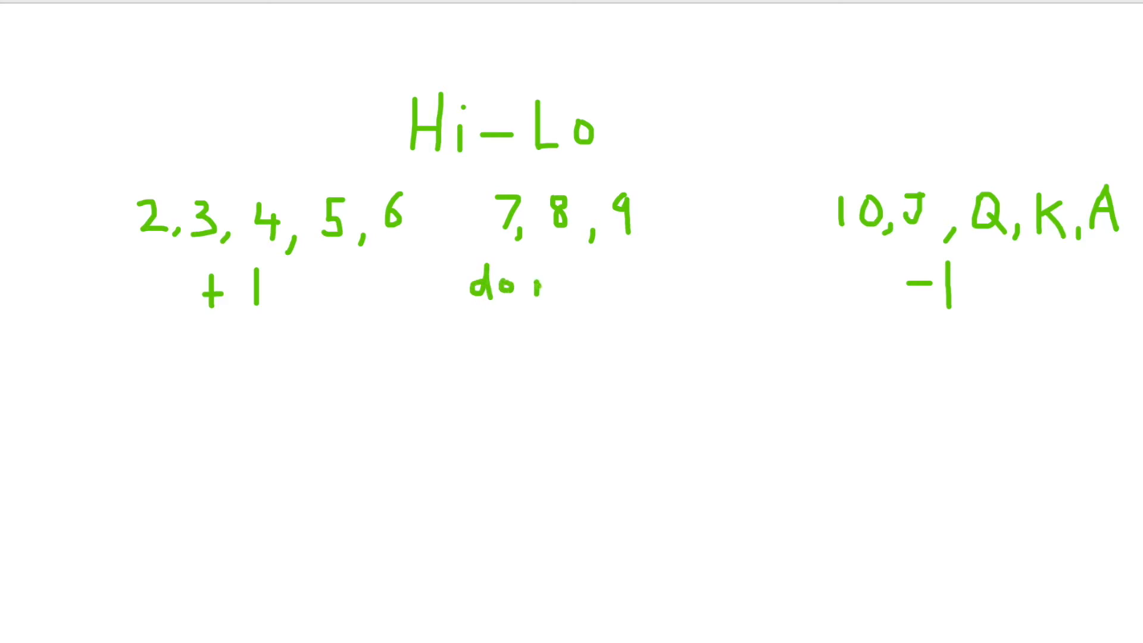
text(NOTH)
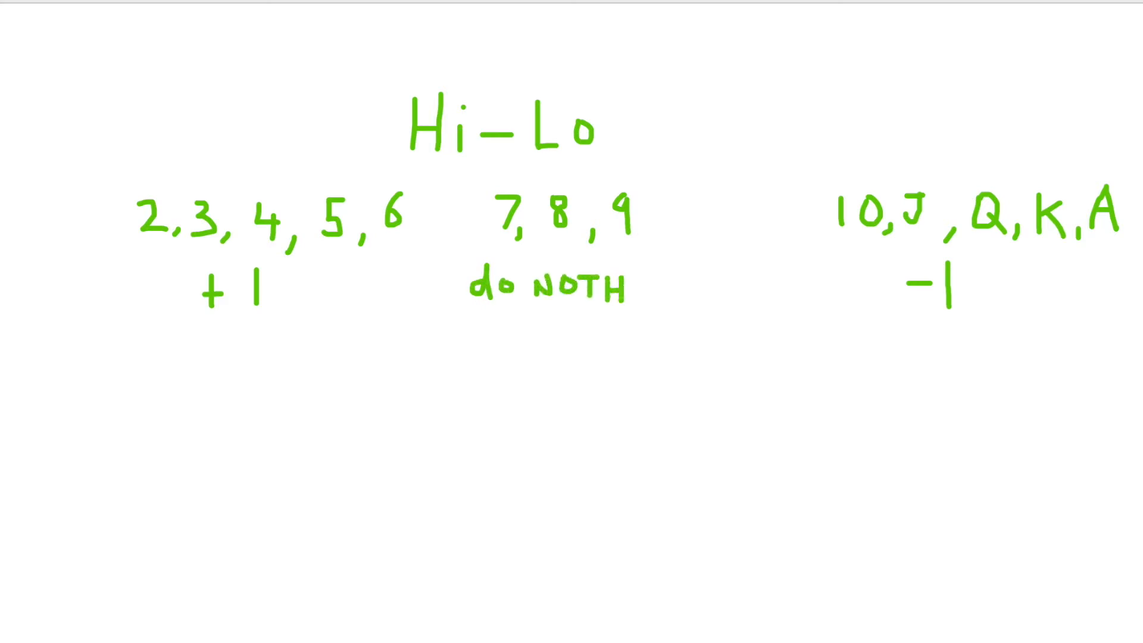
text(ING)
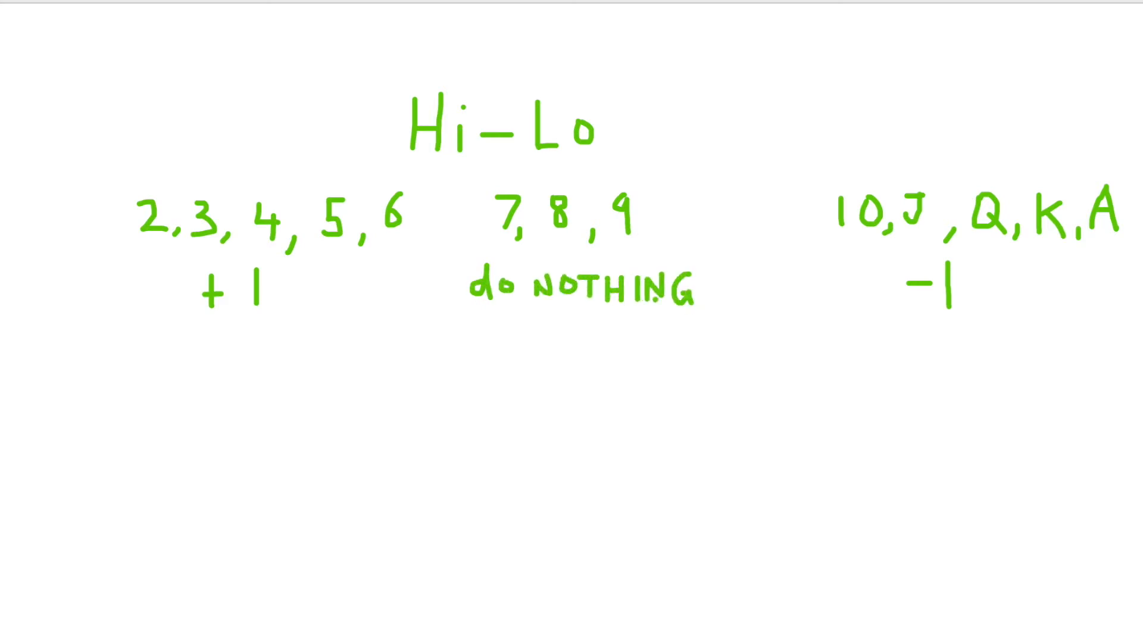
mouse_move(593, 563)
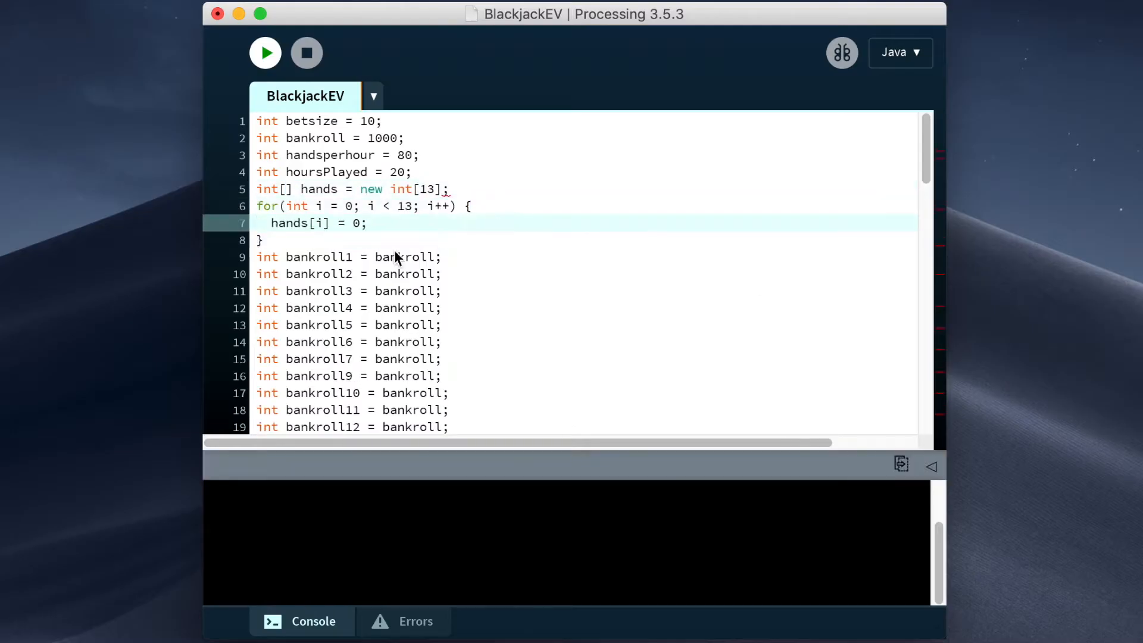
click(264, 52)
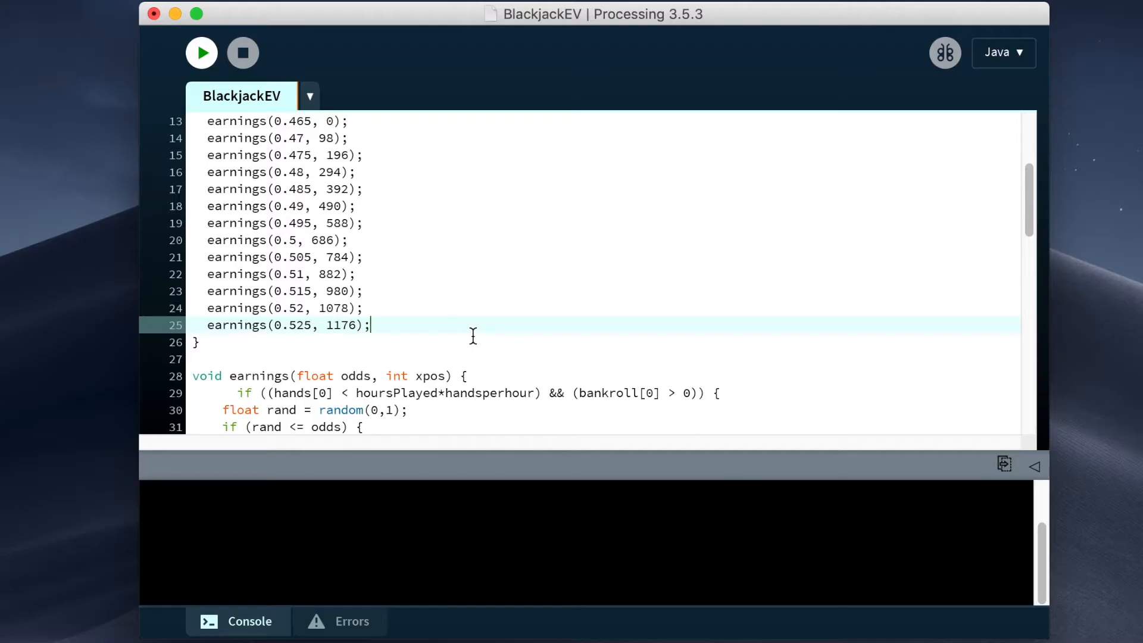
scroll(down, 3)
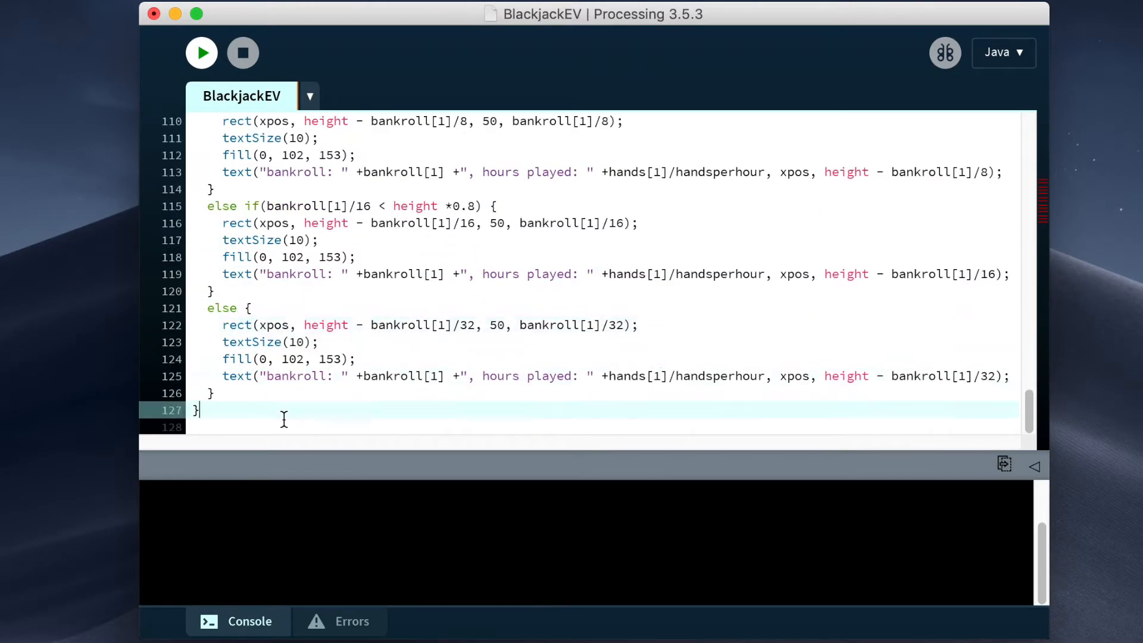
click(201, 52)
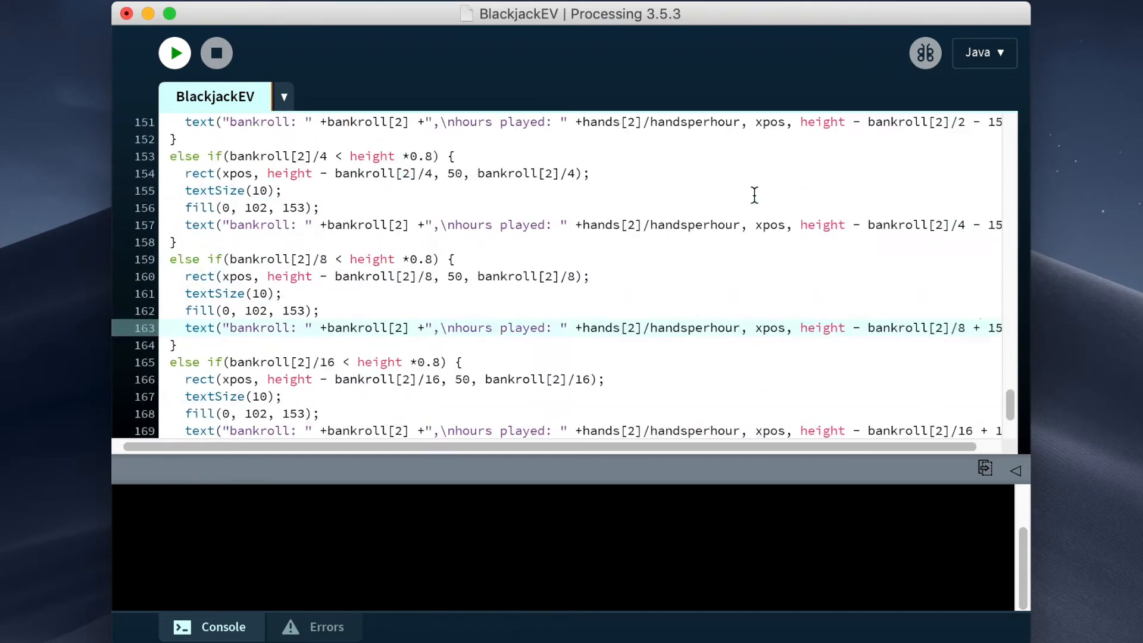
scroll(down, 3)
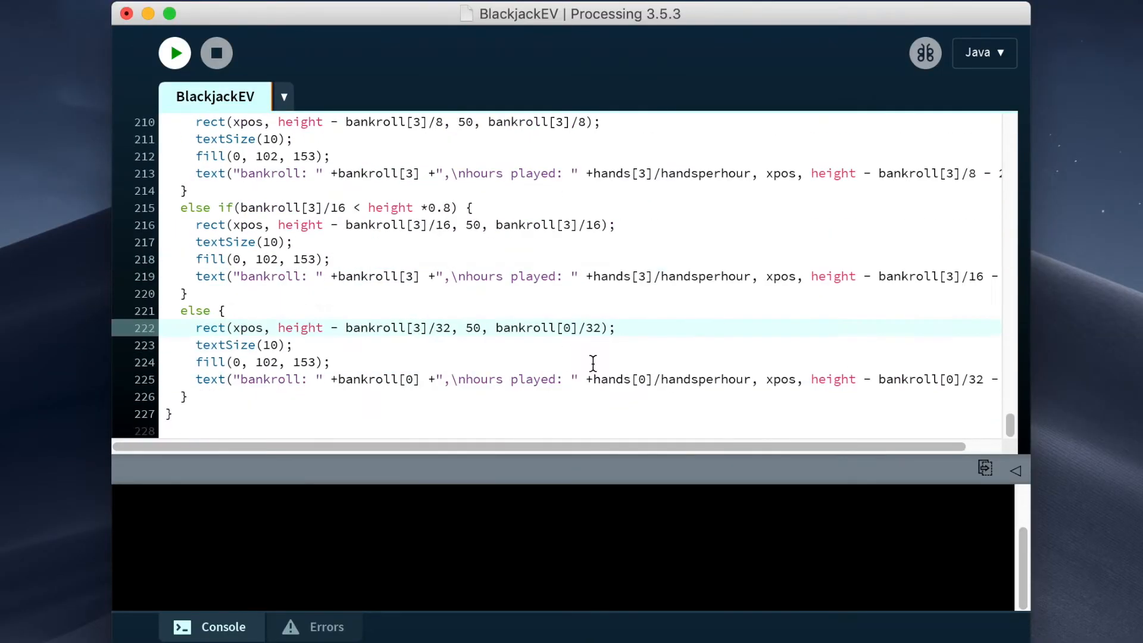
scroll(down, 3)
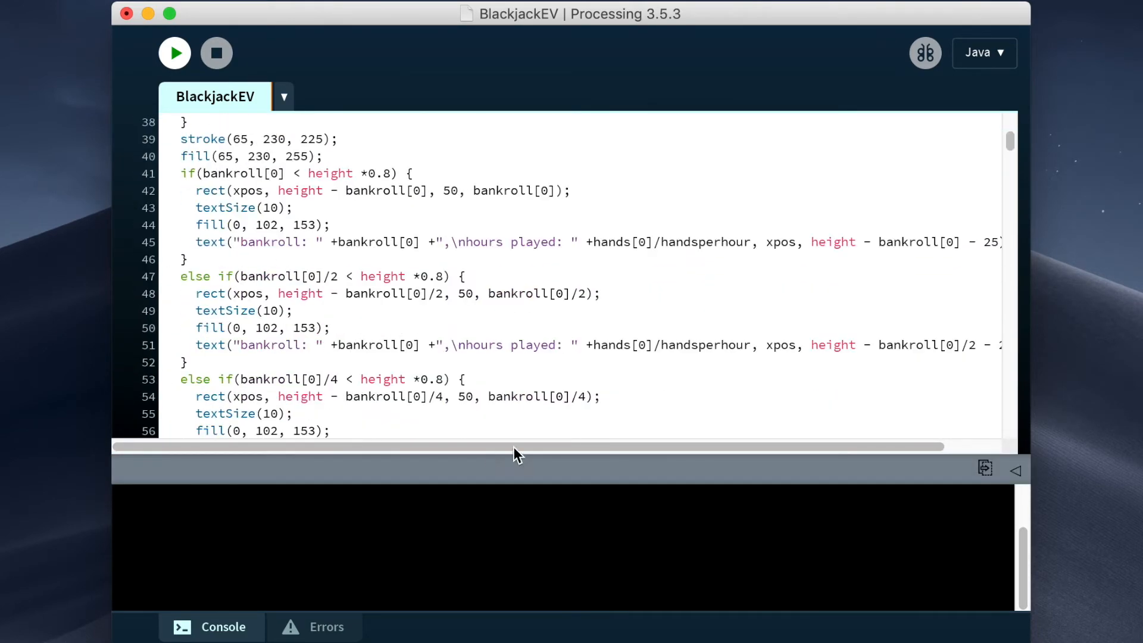
click(174, 52)
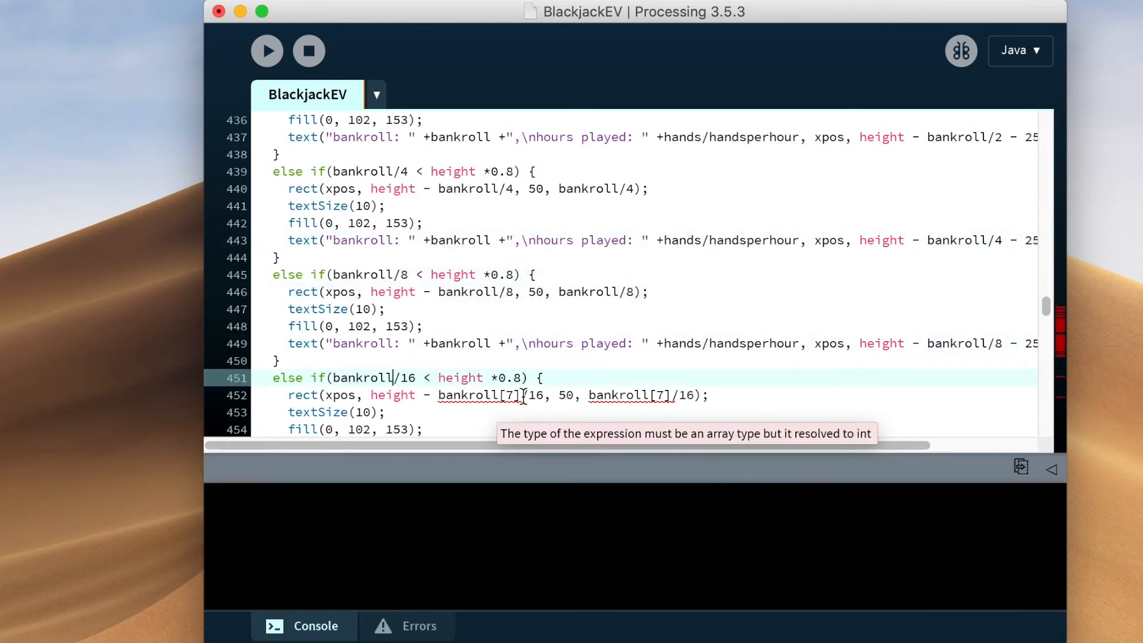
- Run BlackjackEV so the cyan bar shows bankroll 4435 and hours played 9
click(266, 50)
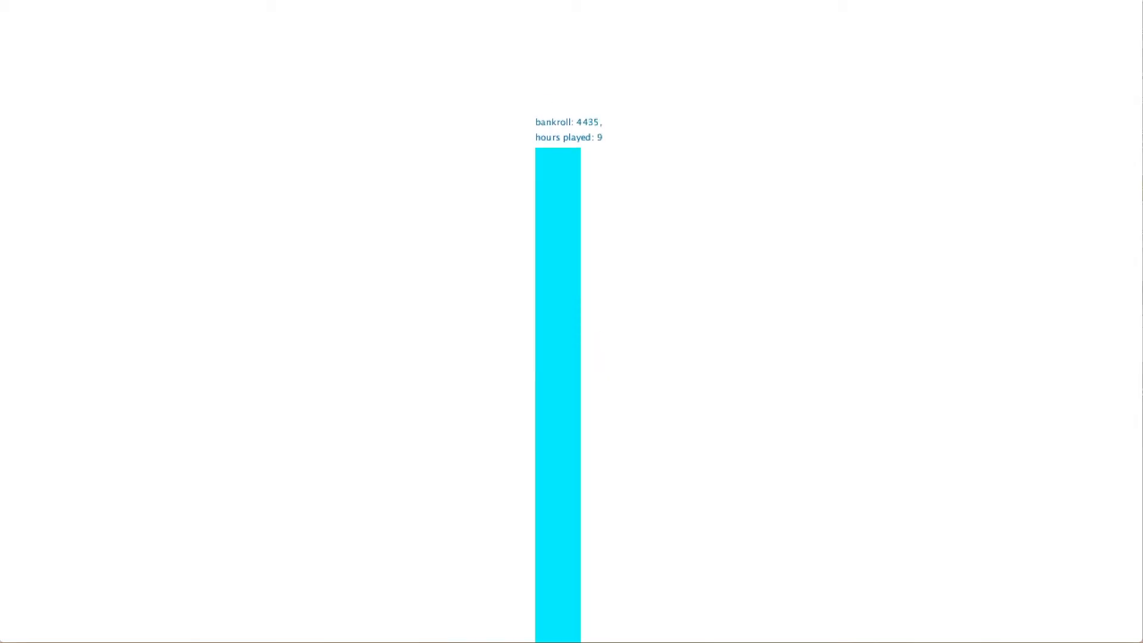